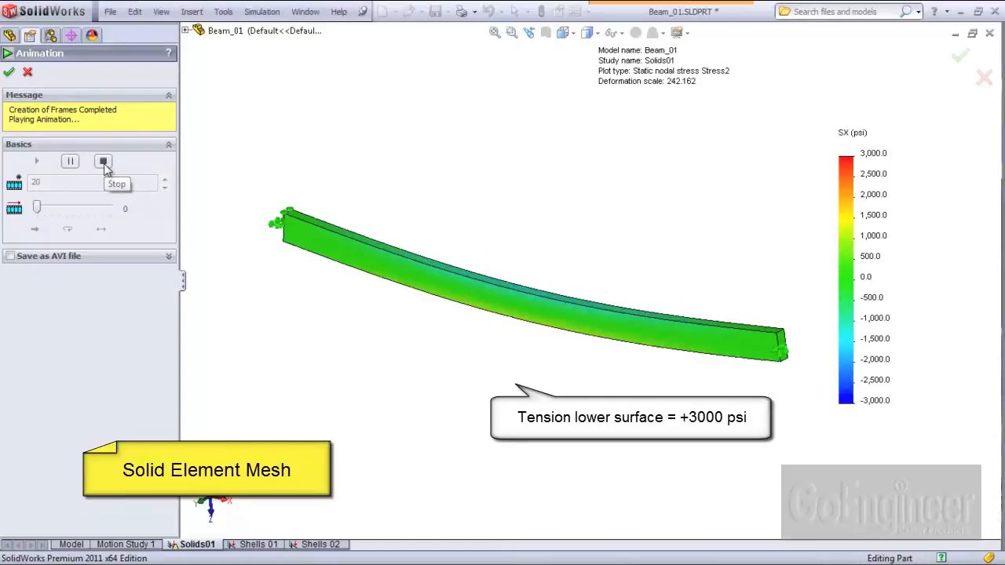
Stop the solid-mesh stress animation so the plain beam model shows again.
{"action": "left_click", "coordinate": [69, 543]}
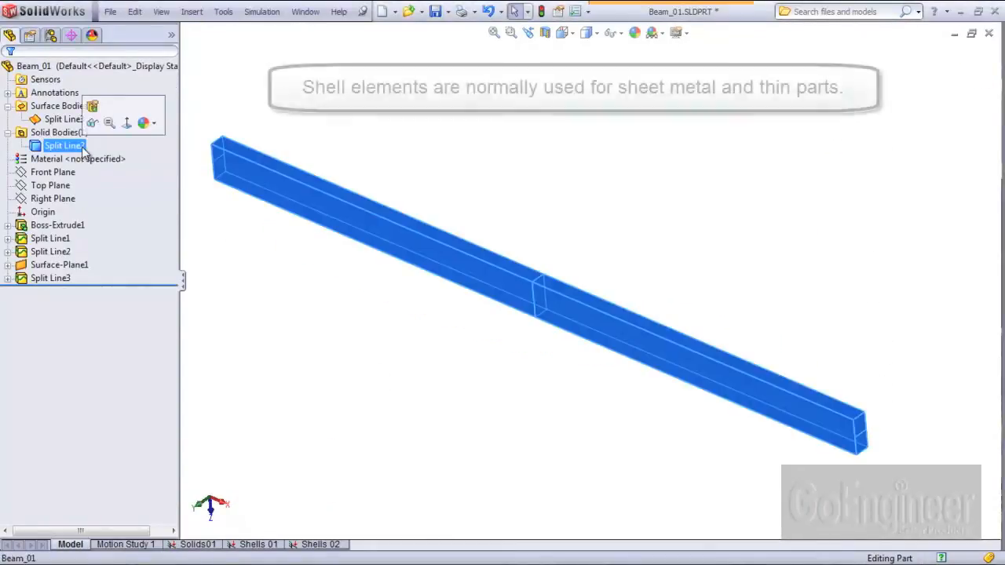
{"action": "mouse_move", "coordinate": [91, 122]}
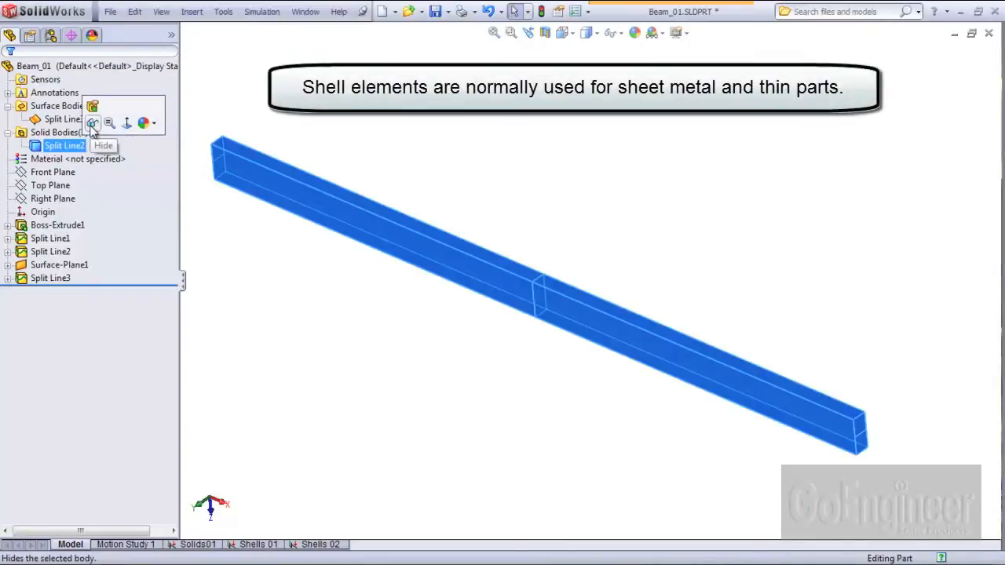
Hide the solid body Split Line2 so the Shells 01 midsurface mesh is visible.
{"action": "left_click", "coordinate": [91, 122]}
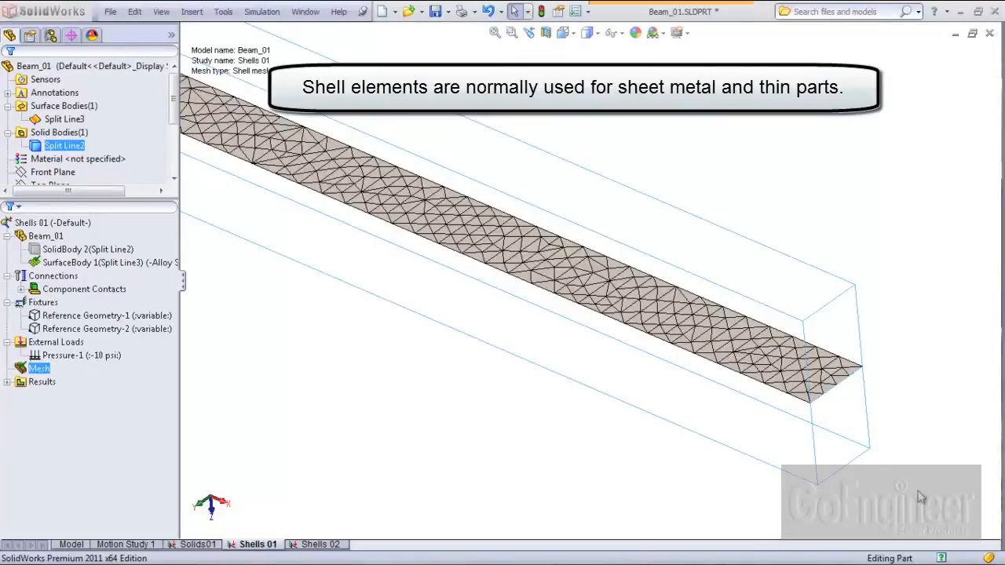
{"action": "mouse_move", "coordinate": [920, 452]}
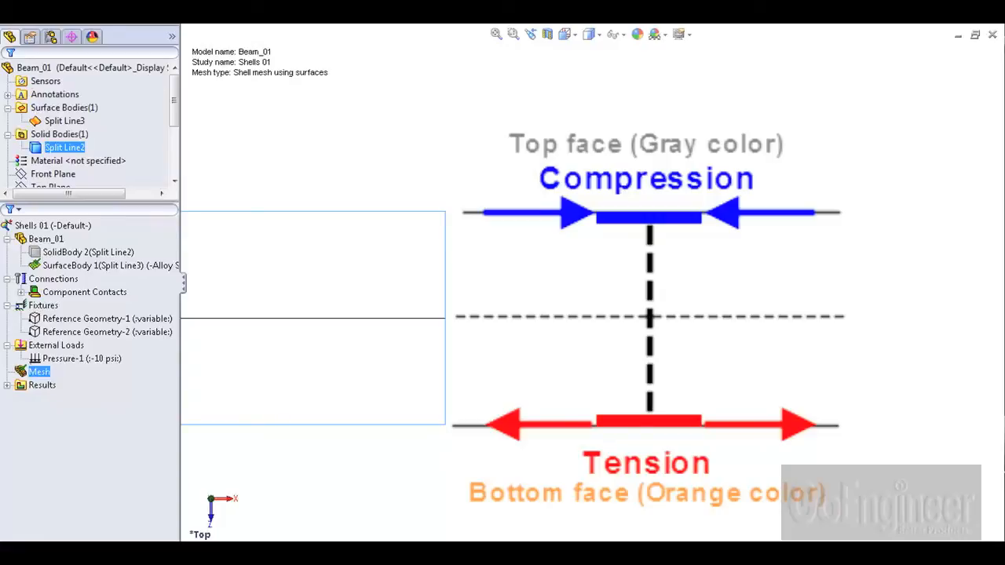
Show the Top Face Stress plot, about -3000 psi compression on the top face.
{"action": "double_click", "coordinate": [99, 422]}
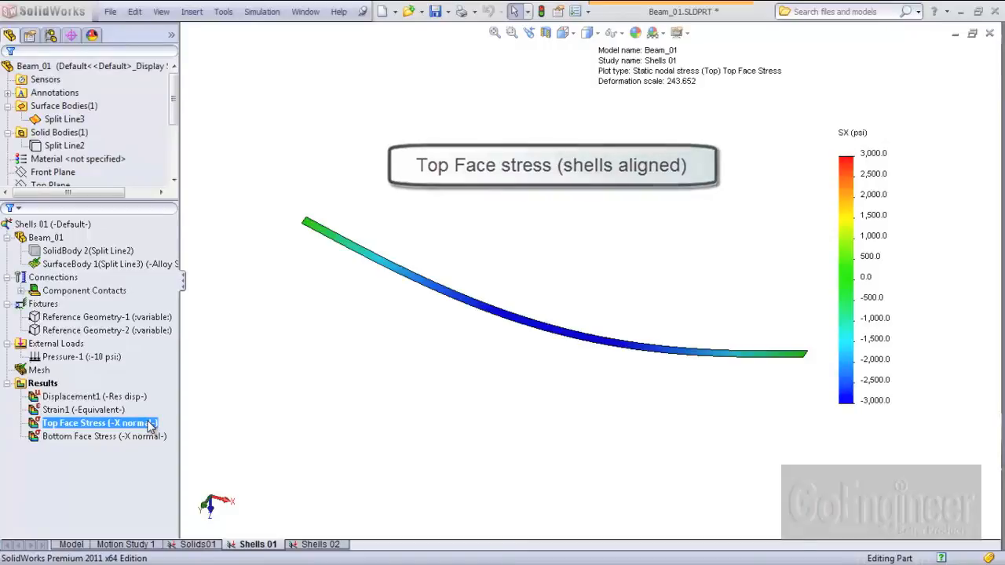
Redefine the stress plot to the Bottom shell face, revealing about +3000 psi tension.
{"action": "right_click", "coordinate": [92, 424]}
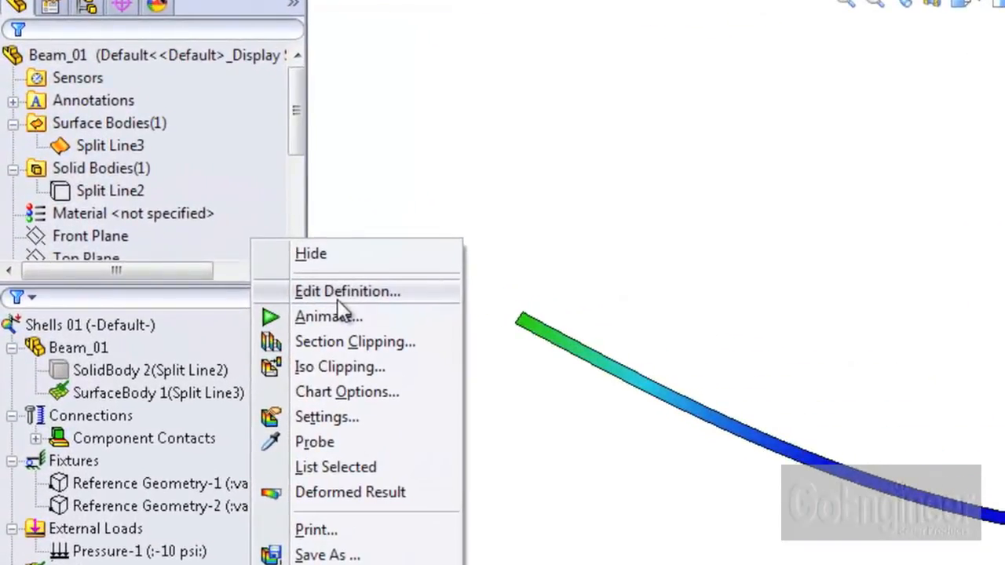
{"action": "left_click", "coordinate": [347, 291]}
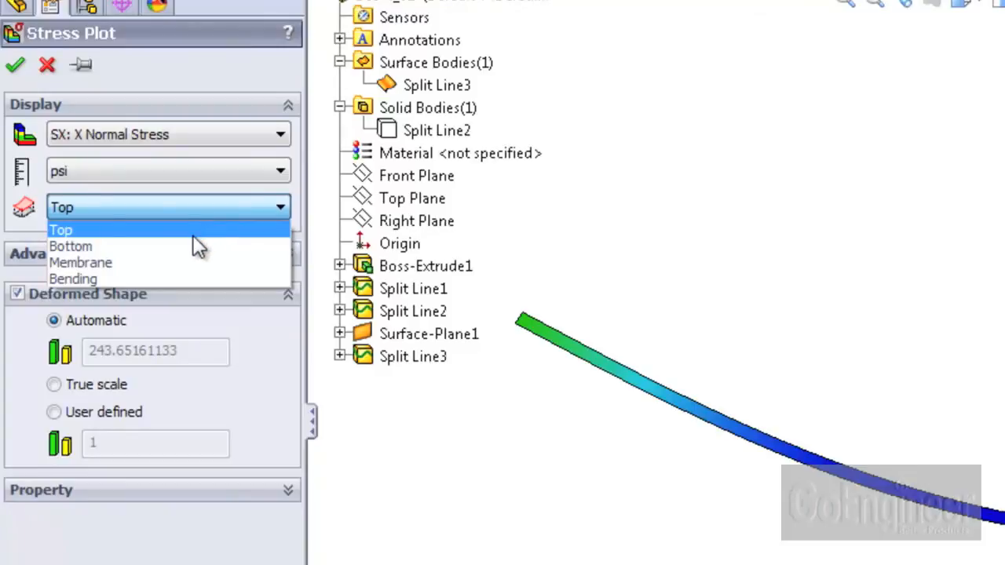
{"action": "left_click", "coordinate": [71, 245]}
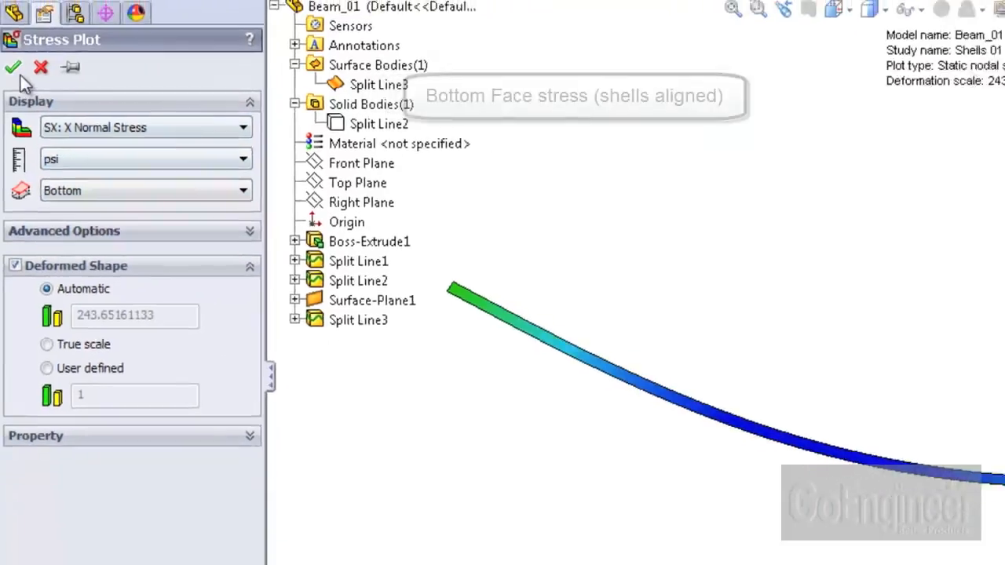
{"action": "left_click", "coordinate": [12, 66]}
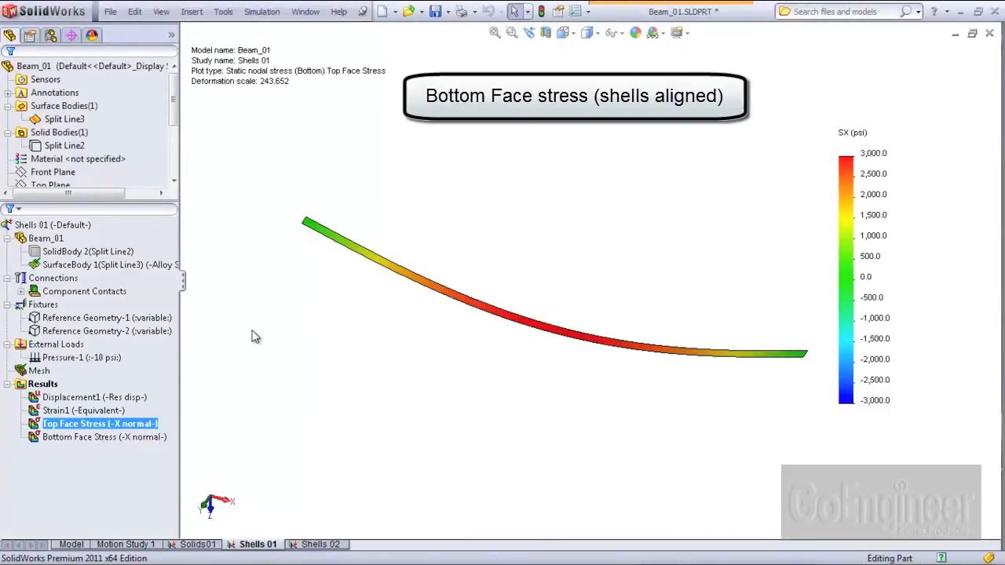
In Shells 02, apply Flip Shell Elements to the orange faces so the mesh is uniformly gray.
{"action": "left_click", "coordinate": [321, 543]}
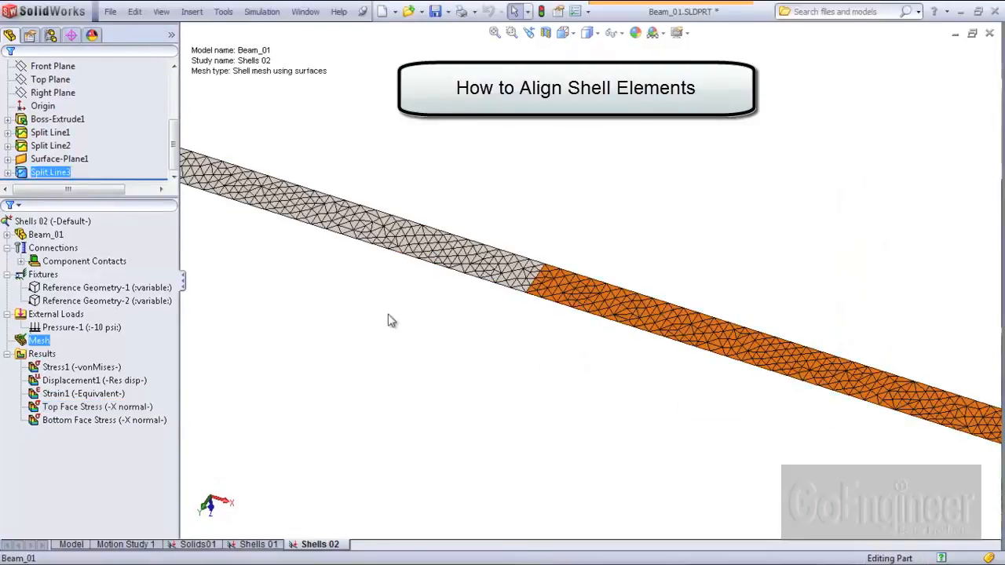
{"action": "right_click", "coordinate": [39, 339]}
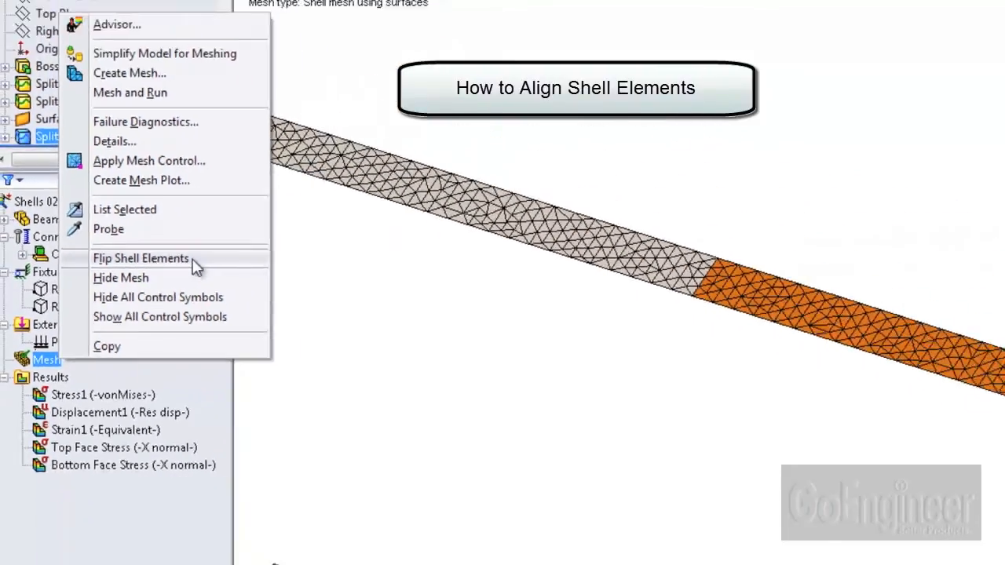
{"action": "left_click", "coordinate": [141, 257]}
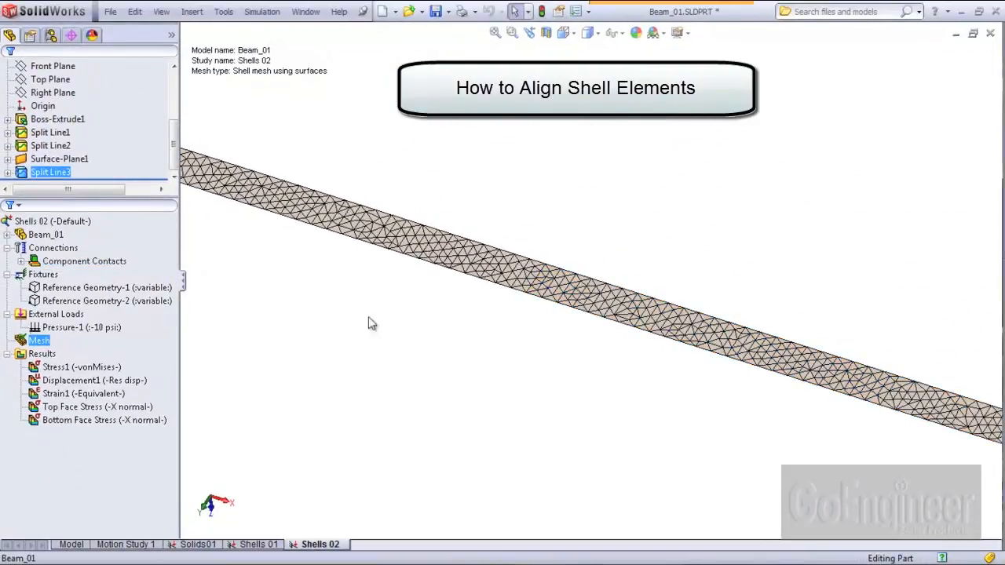